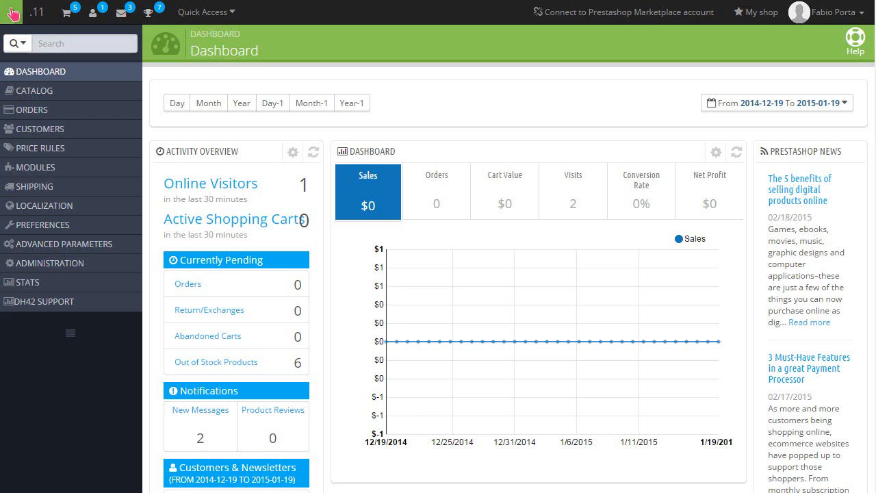
{"action": "mouse_move", "coordinate": [38, 148]}
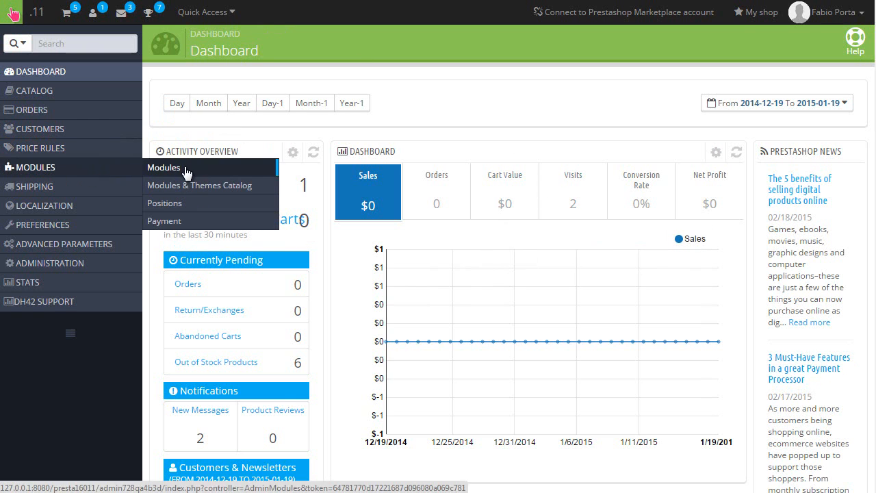
- Search the modules list for 'theme' and open the Theme configurator's configuration
{"action": "left_click", "coordinate": [165, 167]}
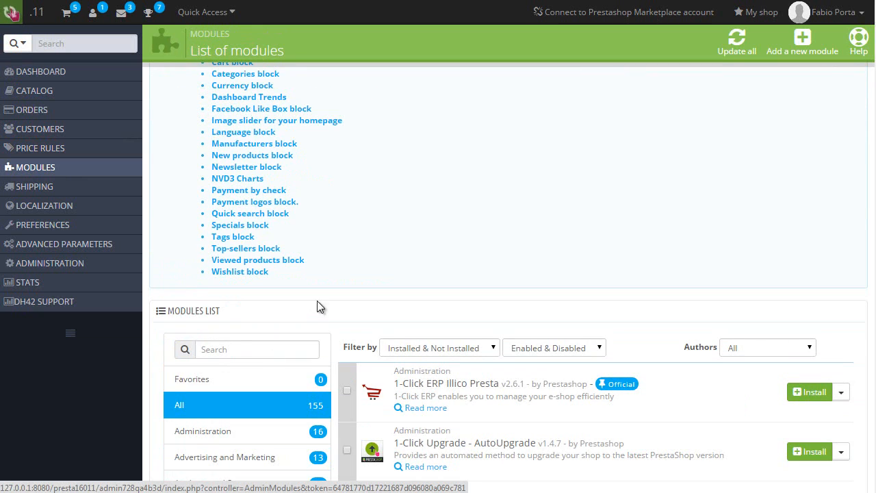
{"action": "type", "text": "theme"}
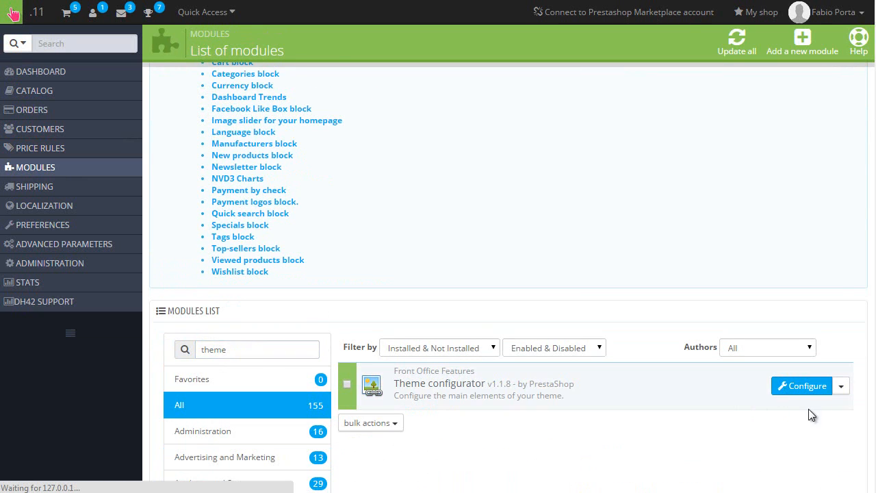
{"action": "left_click", "coordinate": [803, 386]}
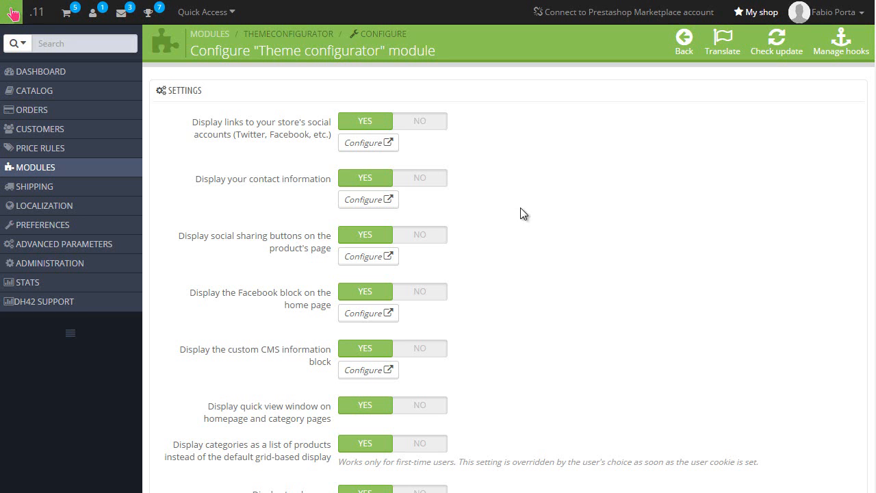
{"action": "mouse_move", "coordinate": [287, 135]}
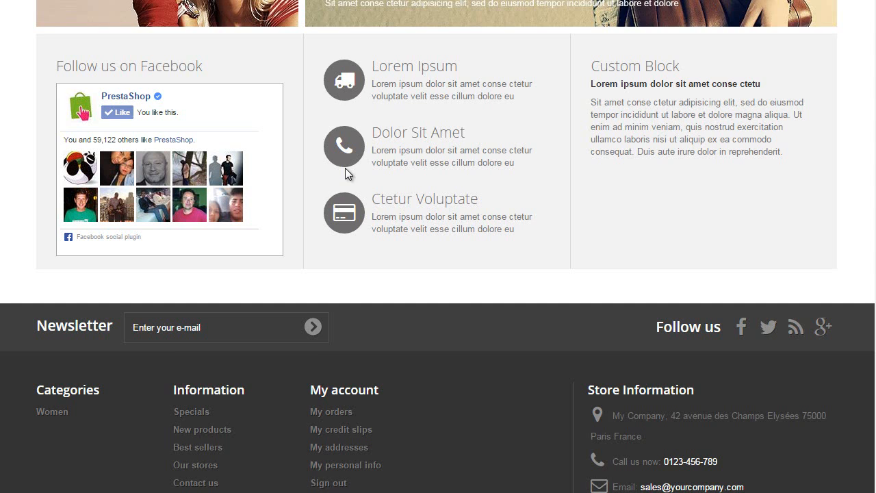
{"action": "scroll", "scroll_direction": "down", "scroll_amount": 3}
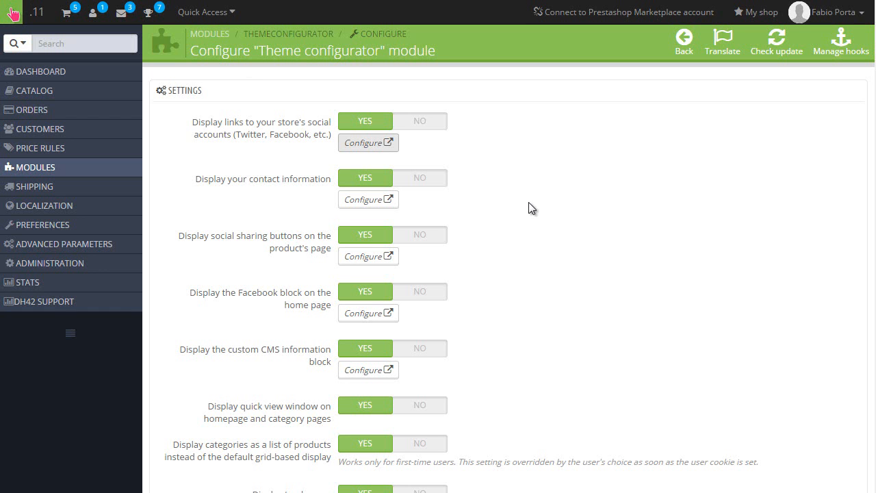
{"action": "scroll", "scroll_direction": "down", "scroll_amount": 3}
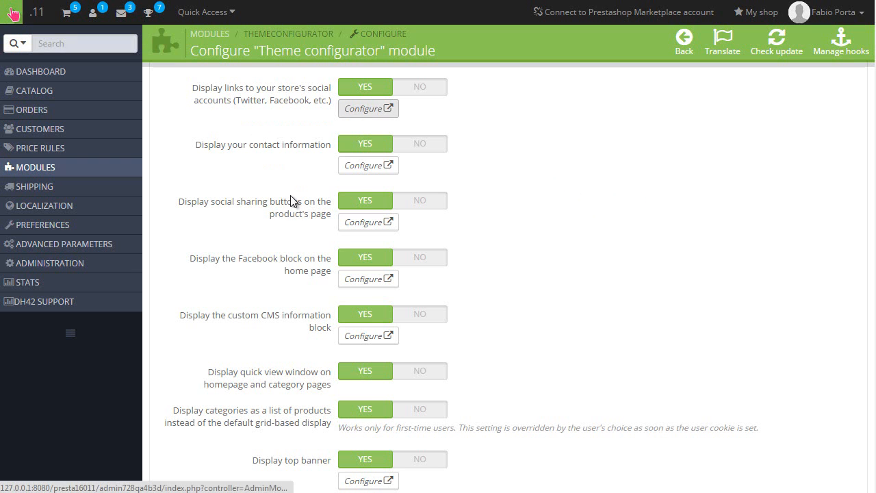
{"action": "scroll", "scroll_direction": "down", "scroll_amount": 3}
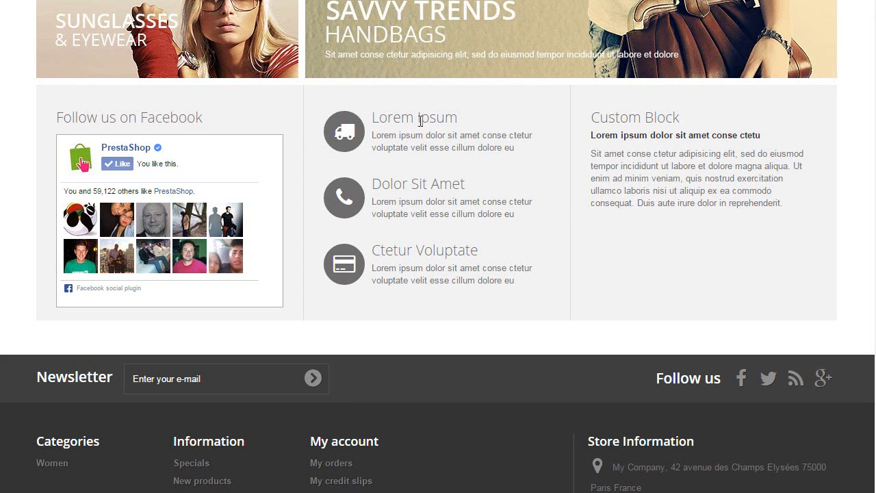
{"action": "mouse_move", "coordinate": [372, 262]}
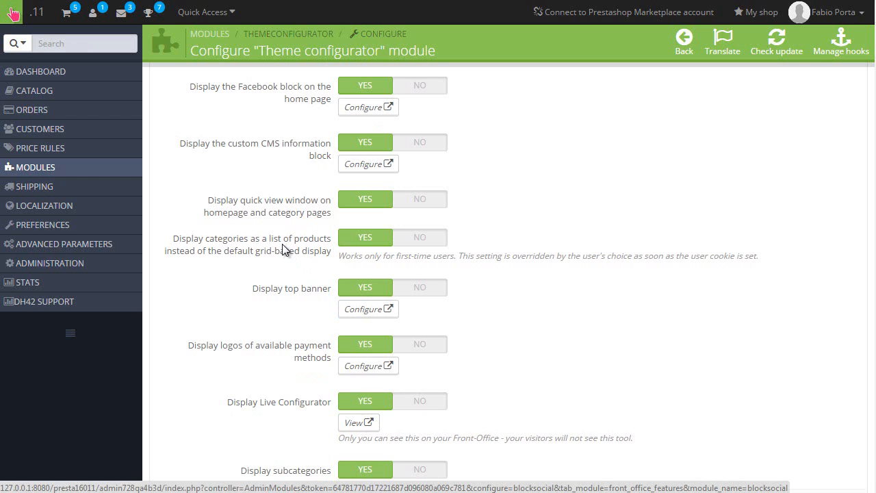
{"action": "scroll", "scroll_direction": "down", "scroll_amount": 3}
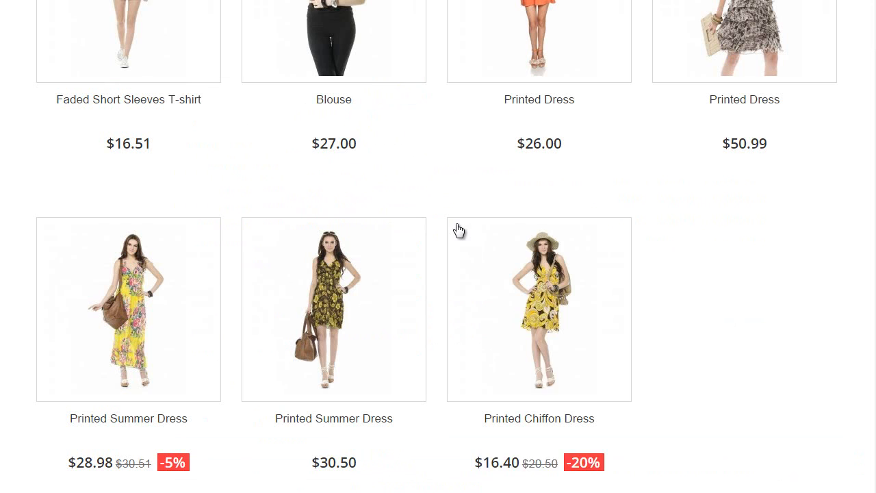
{"action": "mouse_move", "coordinate": [285, 334]}
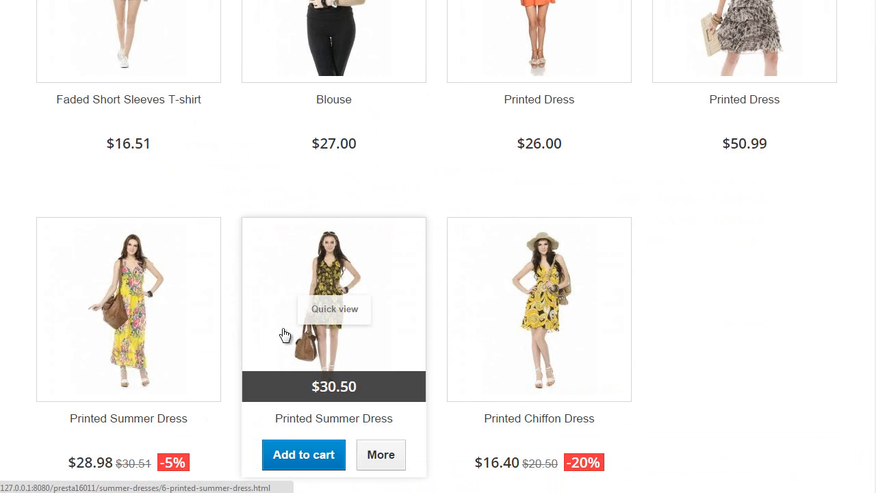
{"action": "scroll", "scroll_direction": "up", "scroll_amount": 3}
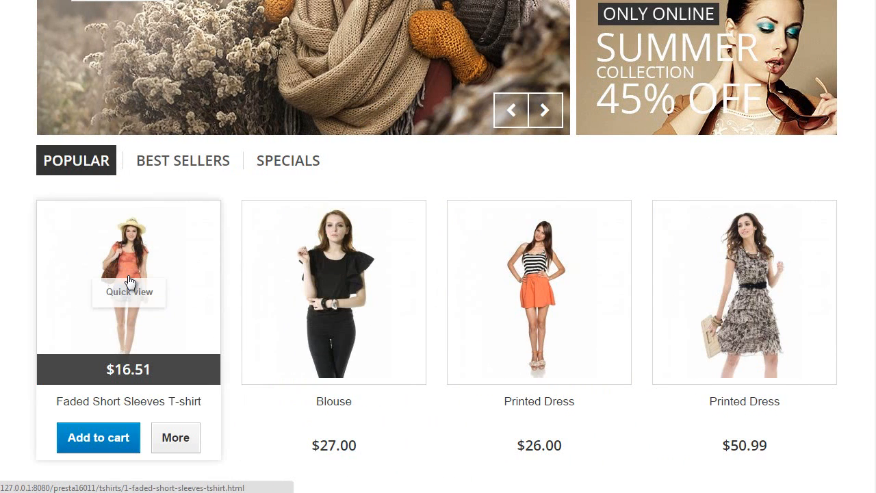
{"action": "left_click", "coordinate": [183, 160]}
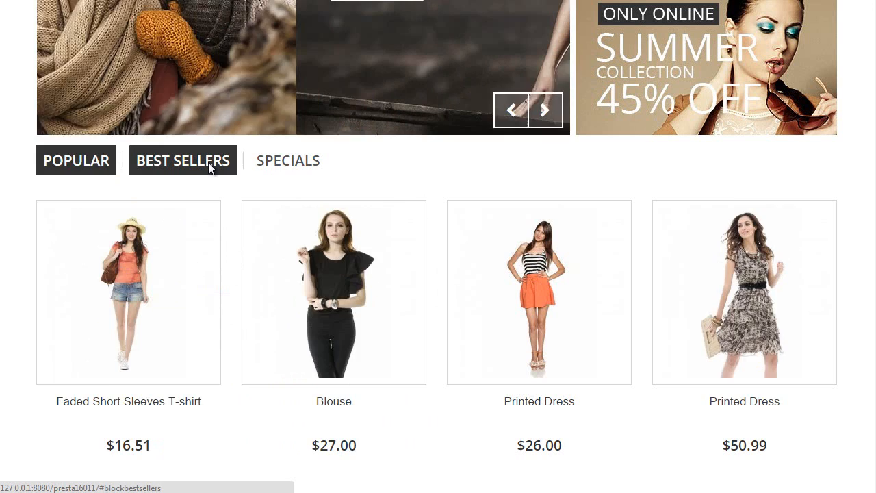
{"action": "left_click", "coordinate": [288, 160]}
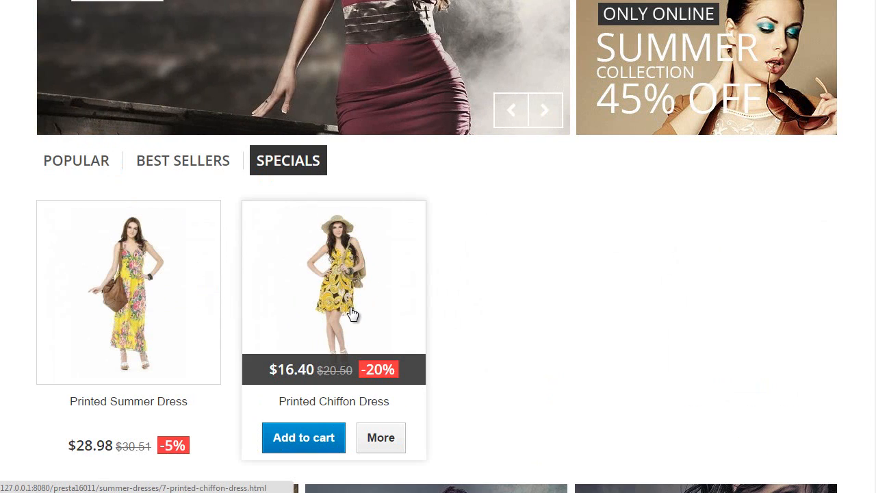
{"action": "left_click", "coordinate": [76, 160]}
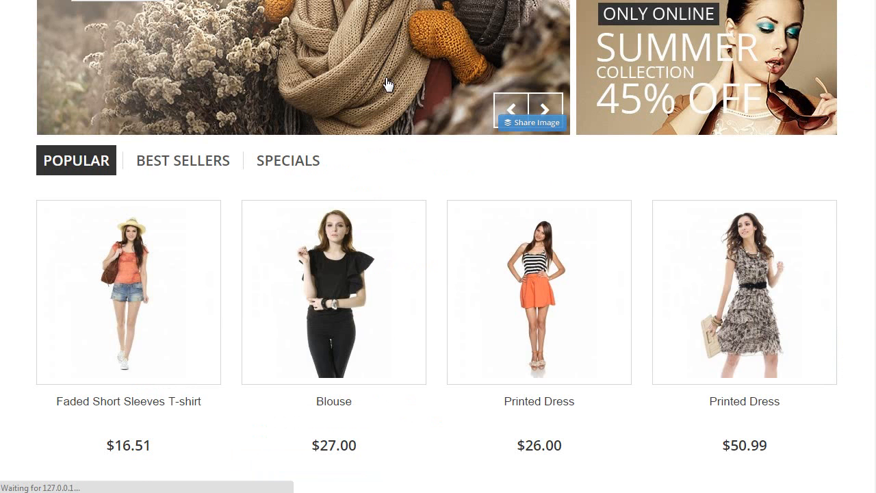
{"action": "left_click", "coordinate": [545, 110]}
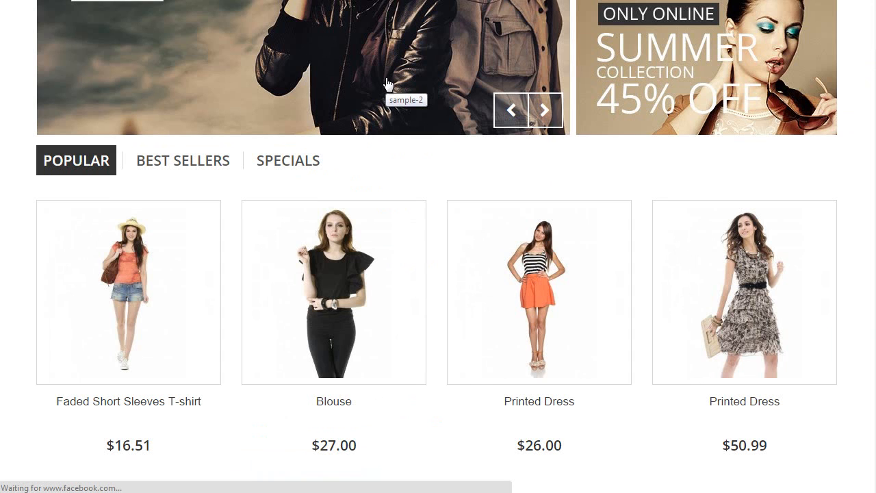
{"action": "mouse_move", "coordinate": [808, 288]}
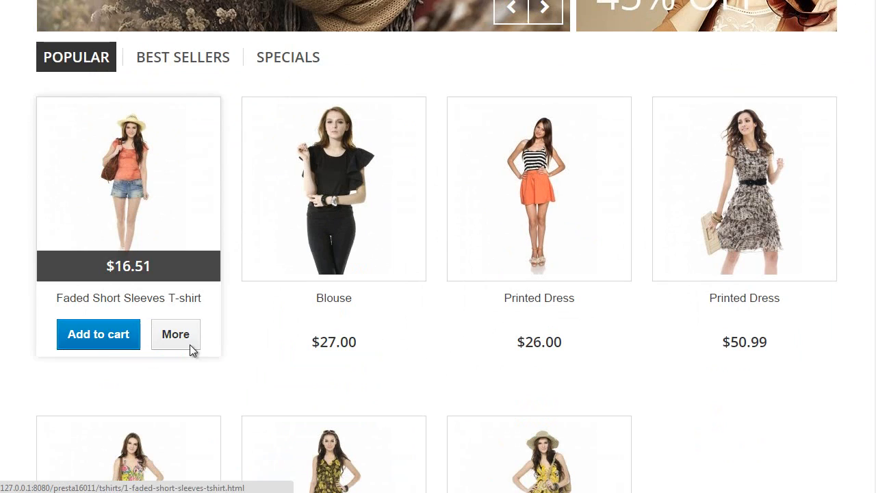
- Scroll down through the Theme configurator settings toward the Save button
{"action": "scroll", "scroll_direction": "down", "scroll_amount": 3}
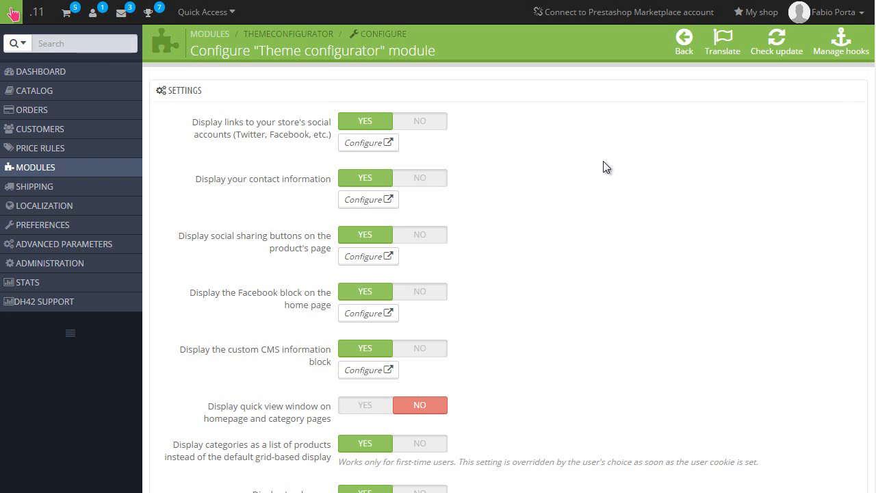
{"action": "scroll", "scroll_direction": "down", "scroll_amount": 3}
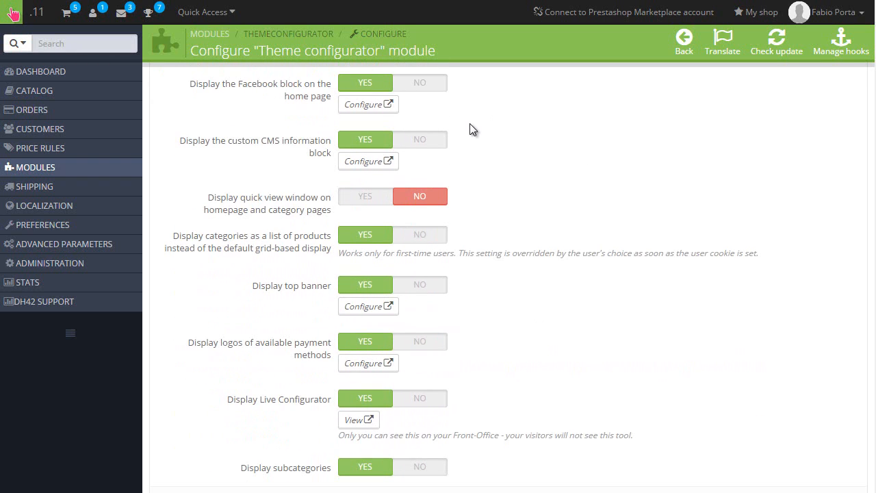
{"action": "mouse_move", "coordinate": [233, 239]}
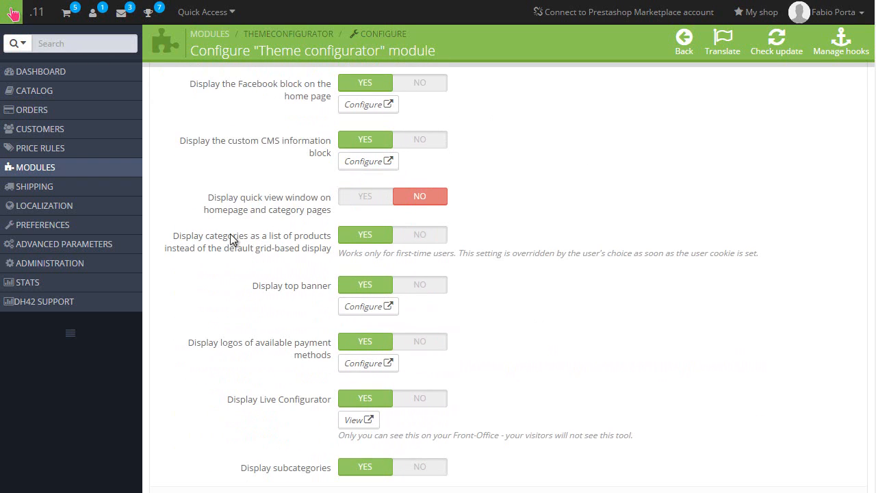
{"action": "scroll", "scroll_direction": "down", "scroll_amount": 3}
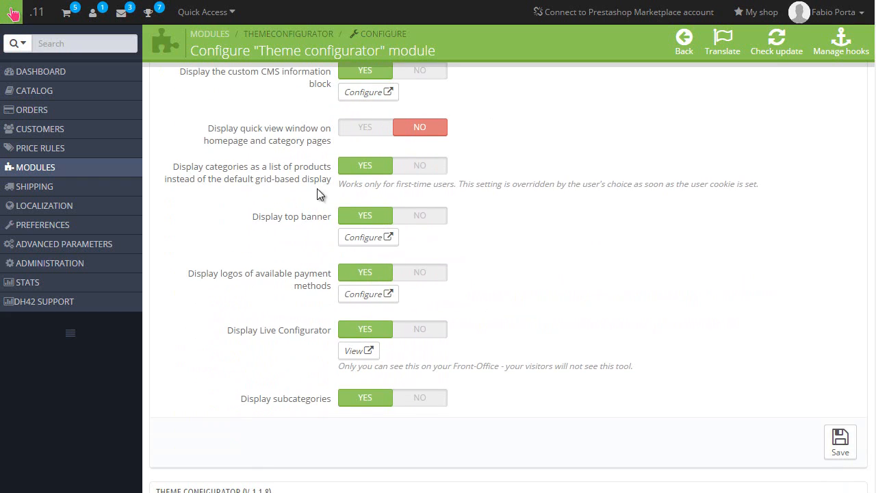
{"action": "mouse_move", "coordinate": [249, 176]}
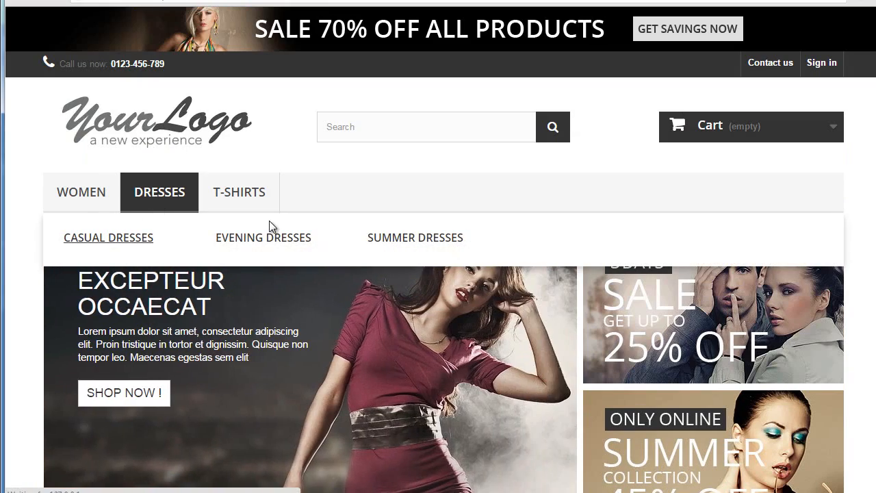
{"action": "left_click", "coordinate": [108, 239]}
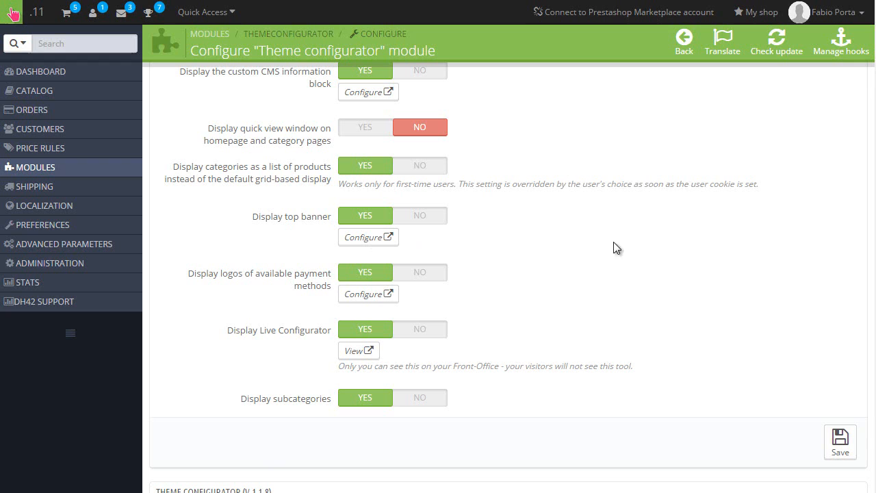
{"action": "mouse_move", "coordinate": [603, 320]}
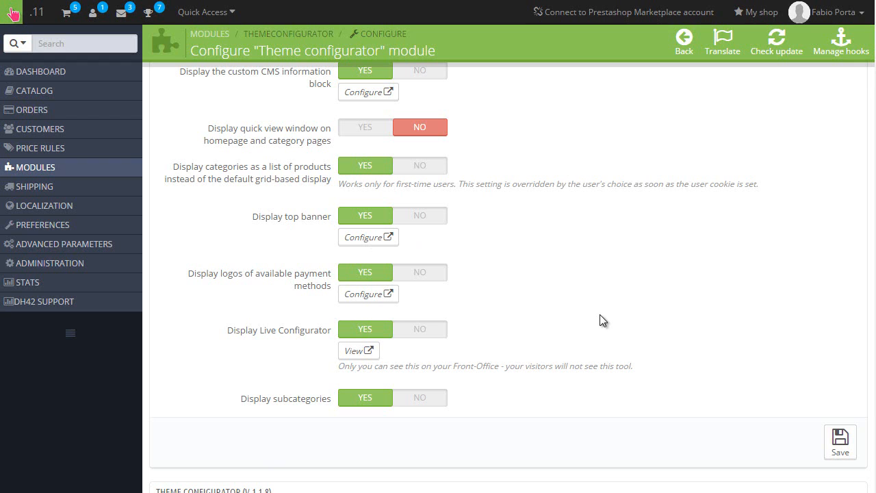
{"action": "mouse_move", "coordinate": [322, 225]}
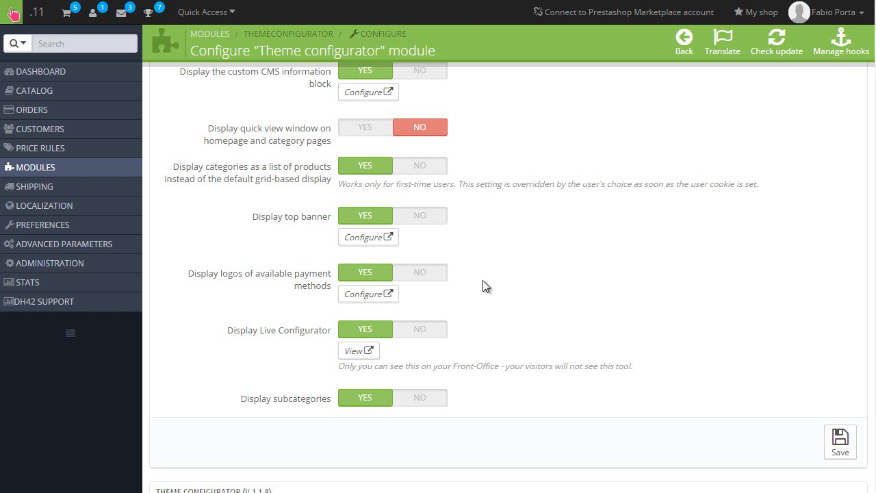
{"action": "mouse_move", "coordinate": [419, 238]}
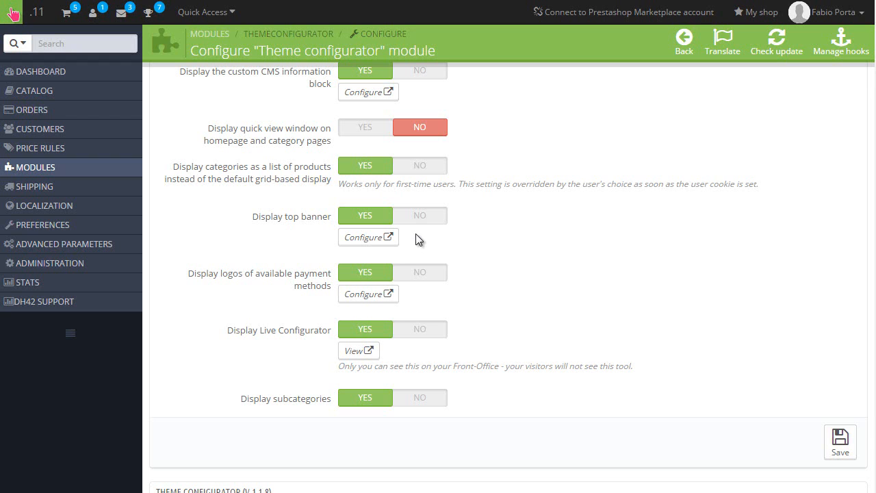
{"action": "mouse_move", "coordinate": [400, 237]}
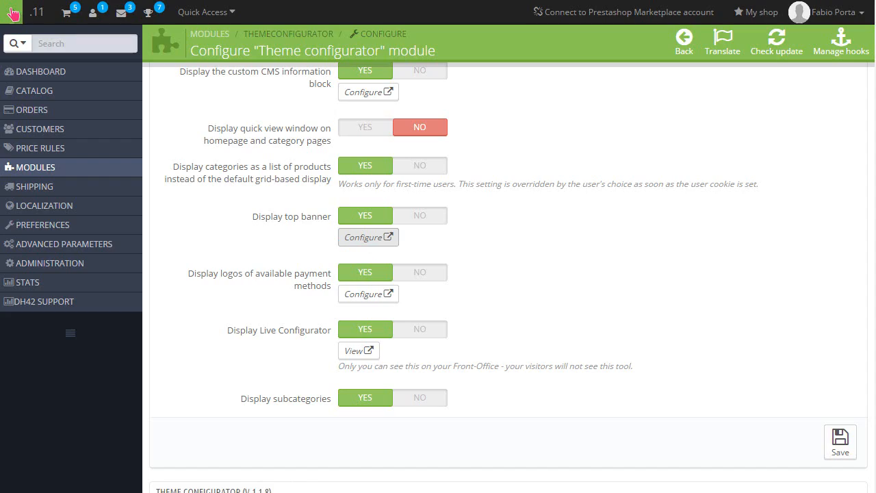
{"action": "left_click", "coordinate": [369, 237]}
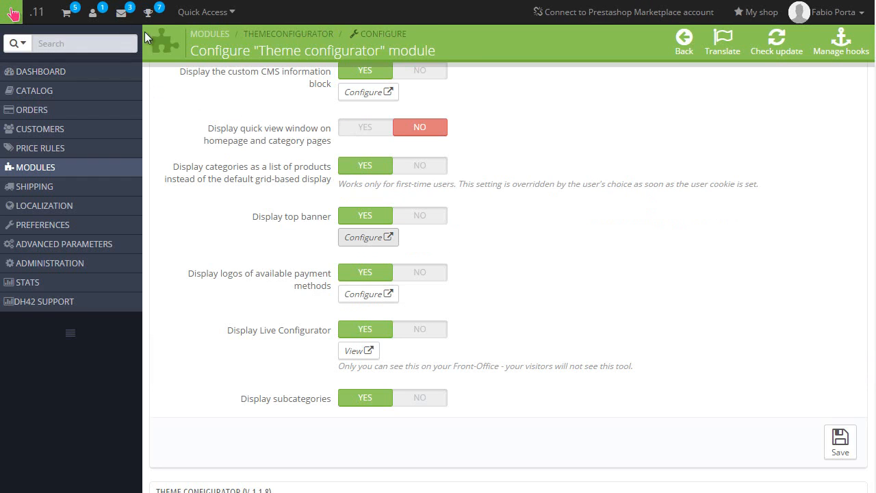
{"action": "left_click", "coordinate": [367, 237]}
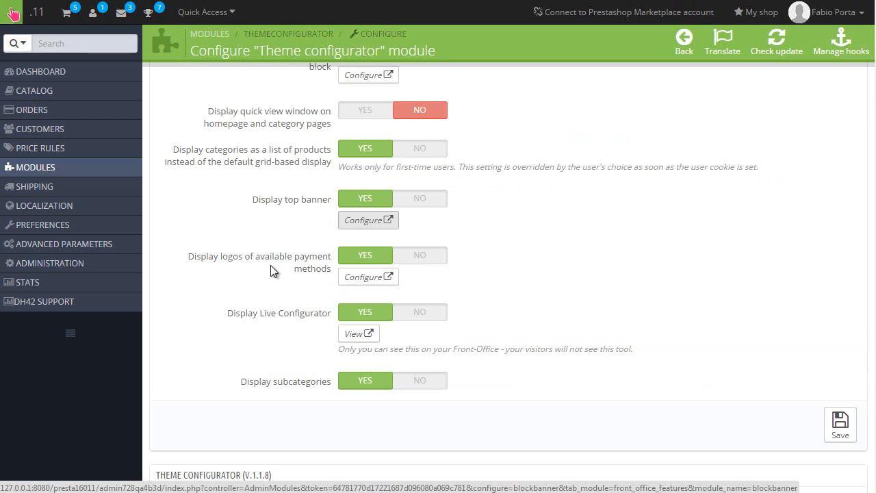
{"action": "mouse_move", "coordinate": [293, 269]}
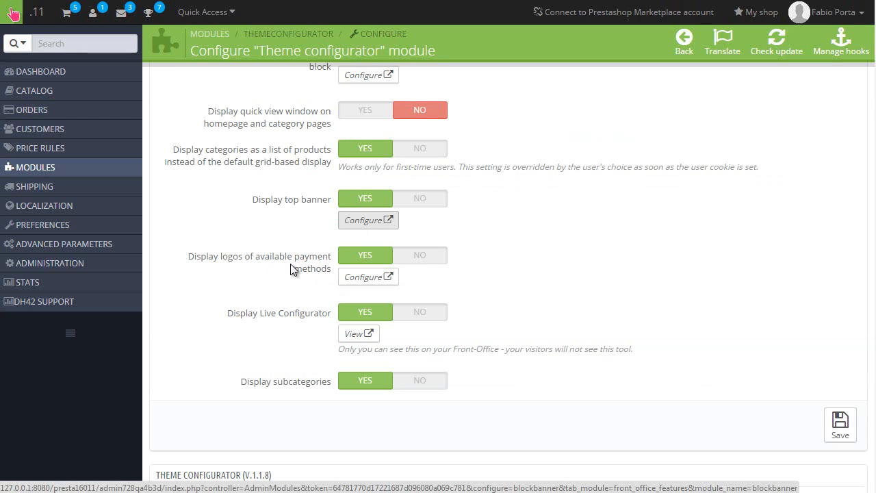
{"action": "left_click", "coordinate": [369, 219]}
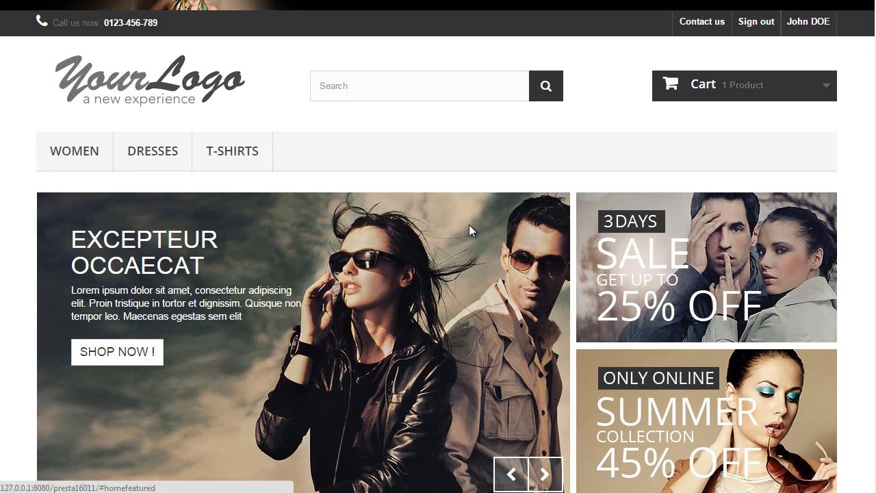
{"action": "scroll", "scroll_direction": "down", "scroll_amount": 3}
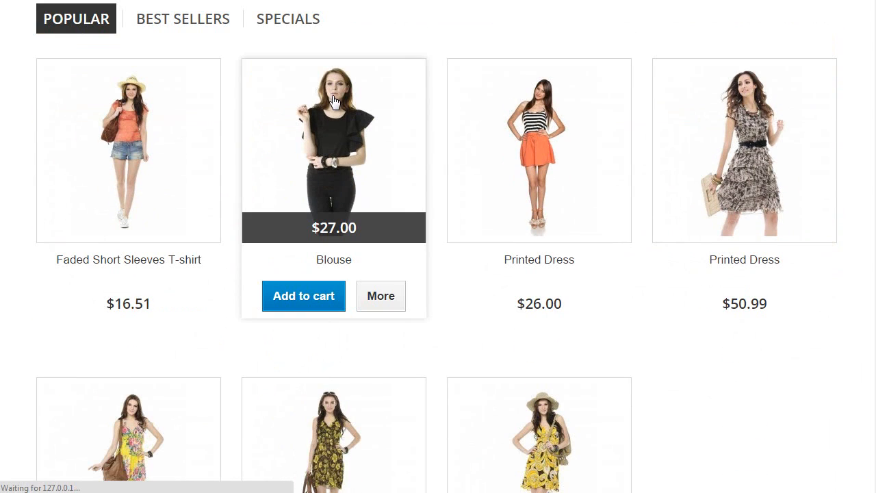
{"action": "left_click", "coordinate": [334, 137]}
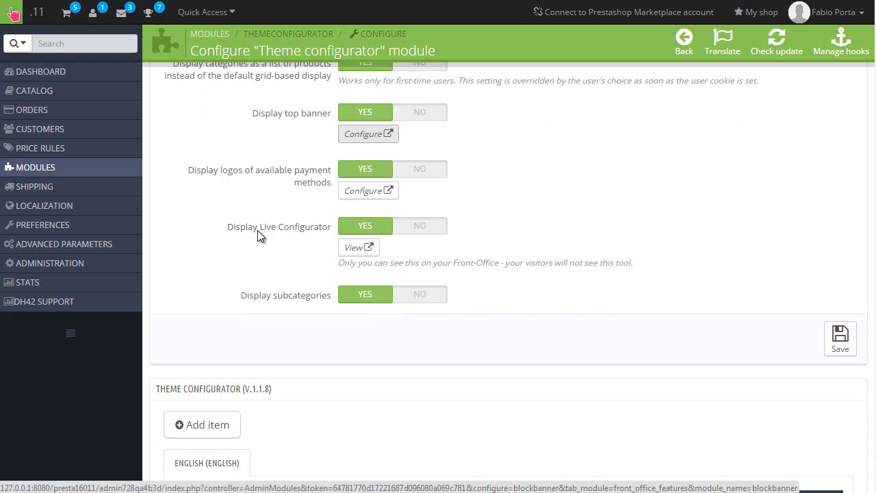
{"action": "mouse_move", "coordinate": [255, 222]}
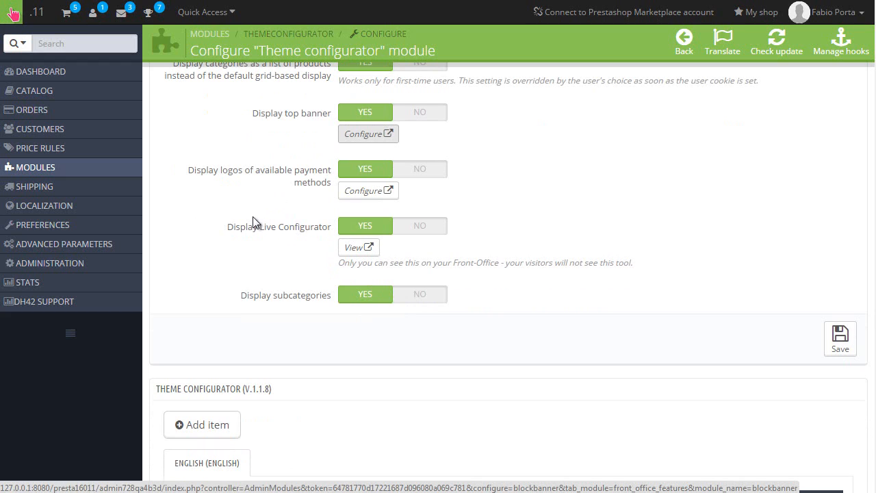
{"action": "mouse_move", "coordinate": [310, 239]}
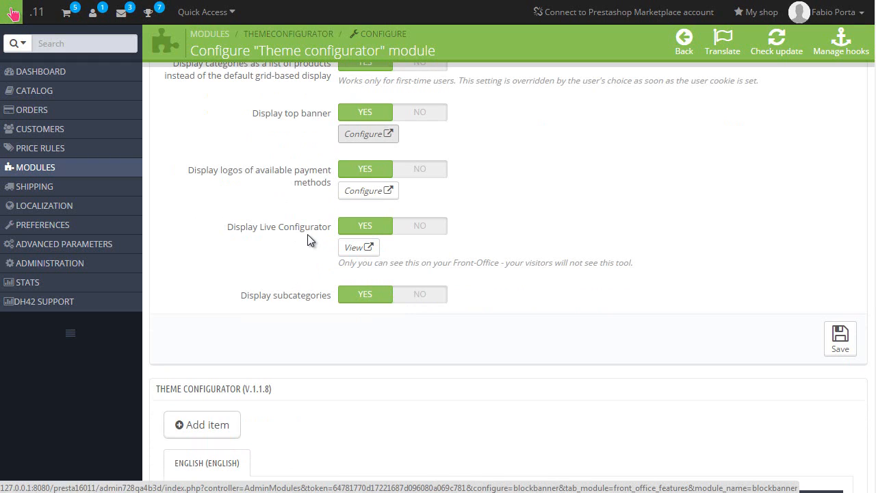
{"action": "mouse_move", "coordinate": [315, 238]}
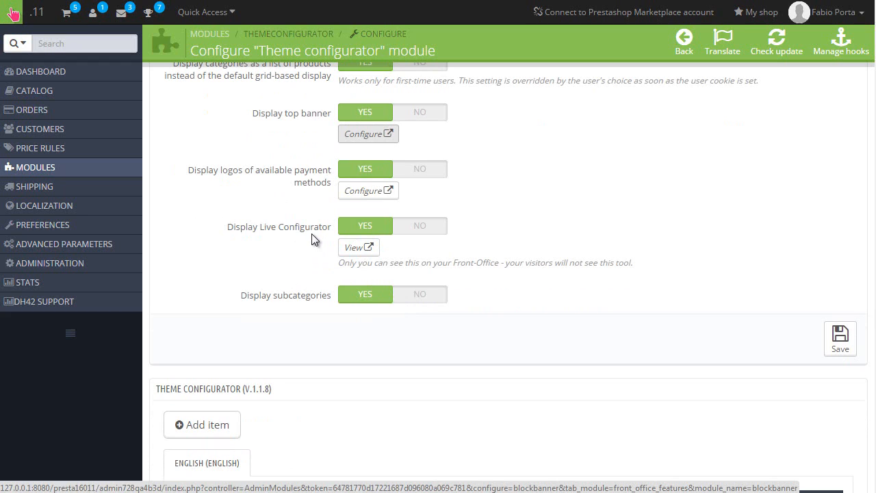
- Browse the storefront's Dresses category page, reviewing its subcategories and side blocks
{"action": "scroll", "scroll_direction": "down", "scroll_amount": 3}
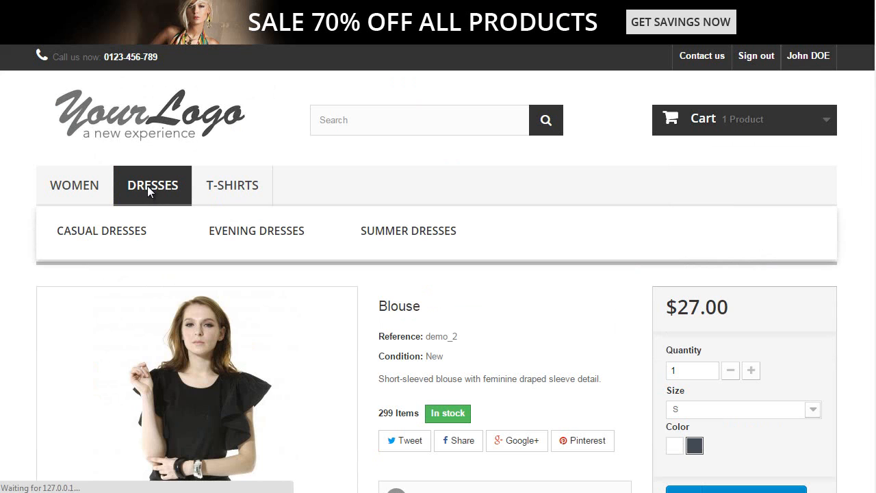
{"action": "left_click", "coordinate": [152, 185]}
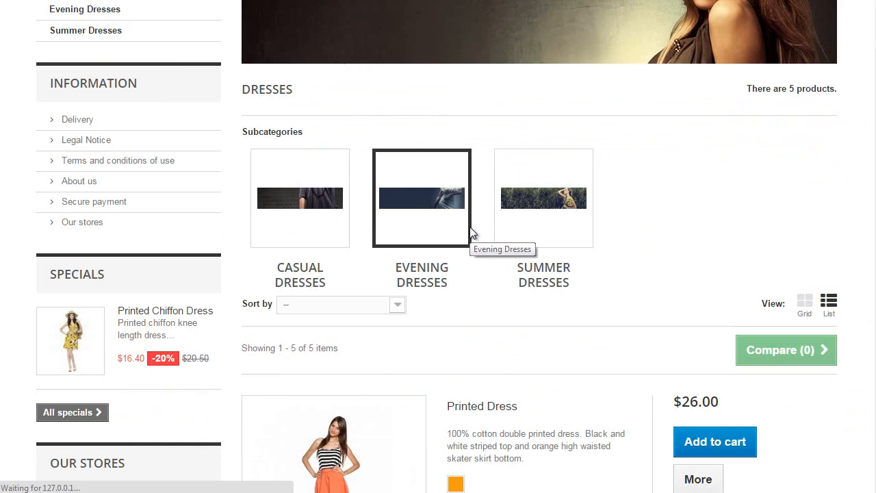
{"action": "scroll", "scroll_direction": "up", "scroll_amount": 3}
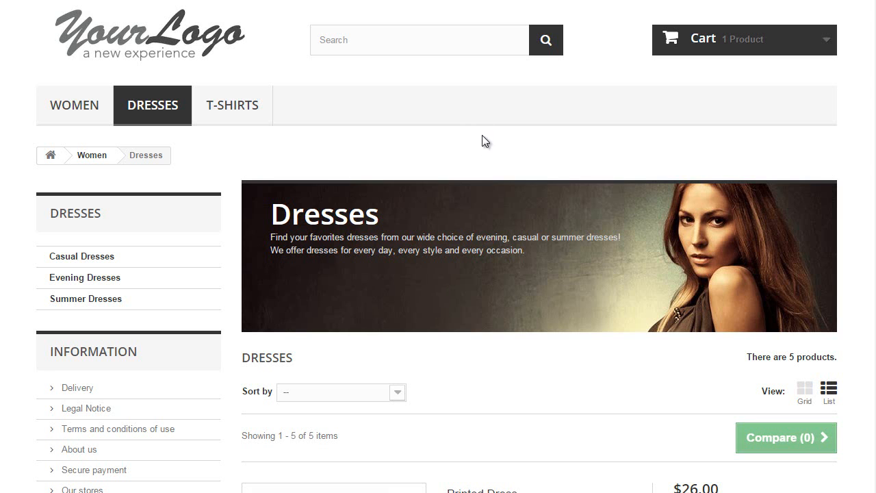
{"action": "scroll", "scroll_direction": "down", "scroll_amount": 3}
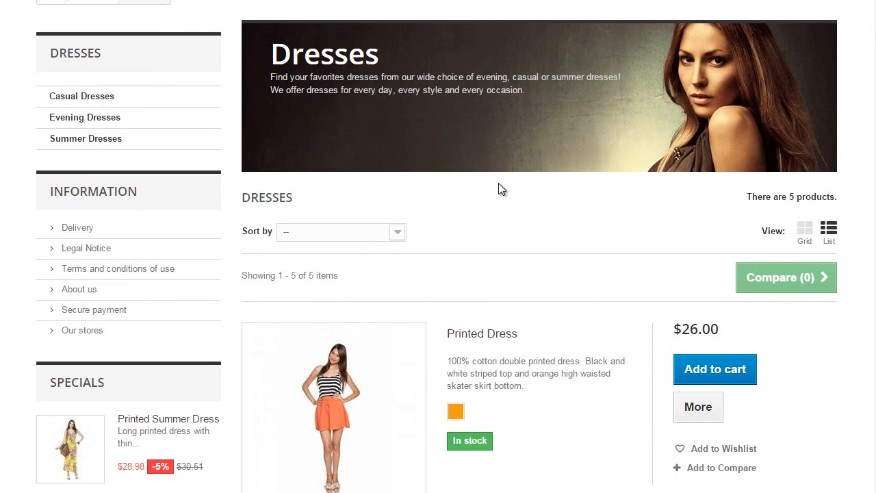
{"action": "scroll", "scroll_direction": "up", "scroll_amount": 3}
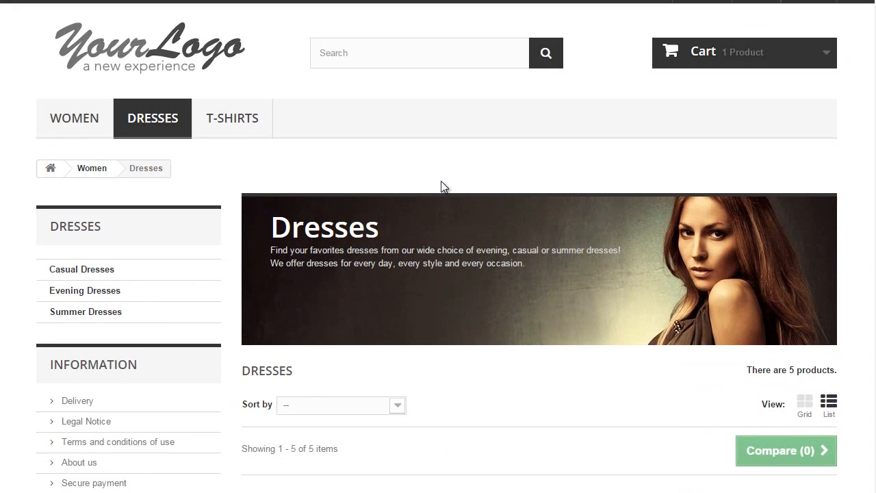
{"action": "scroll", "scroll_direction": "down", "scroll_amount": 3}
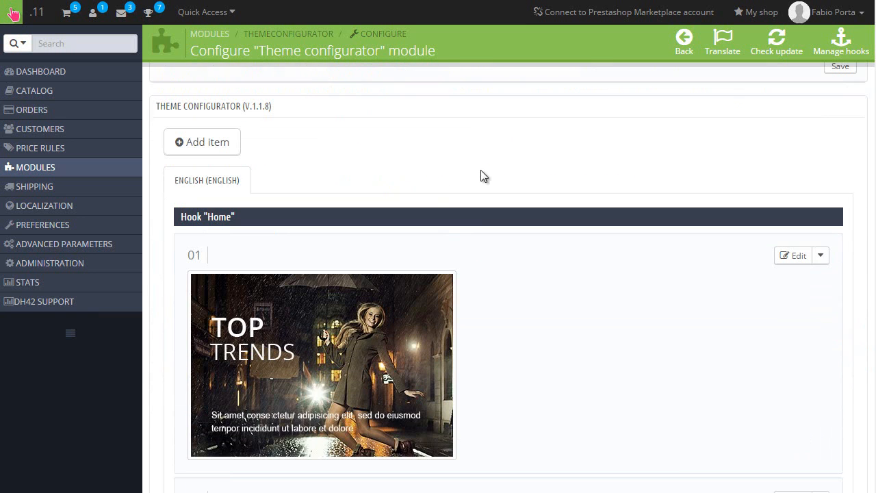
{"action": "mouse_move", "coordinate": [712, 256]}
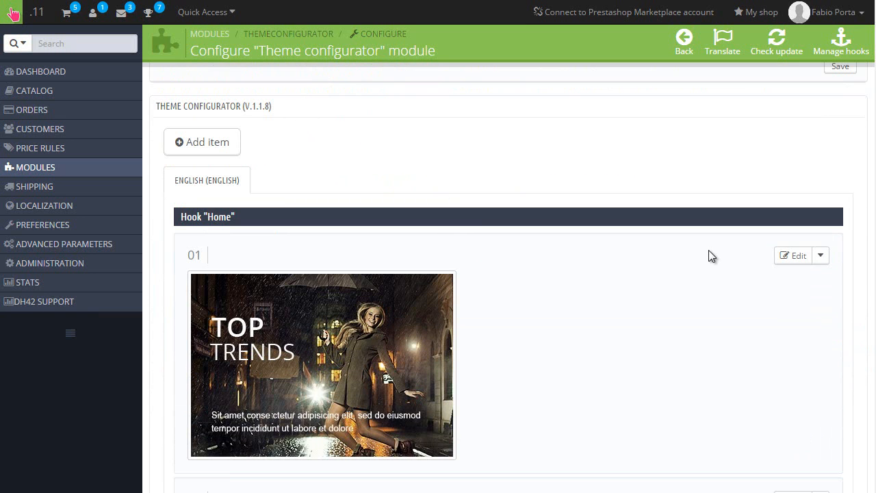
{"action": "mouse_move", "coordinate": [386, 8]}
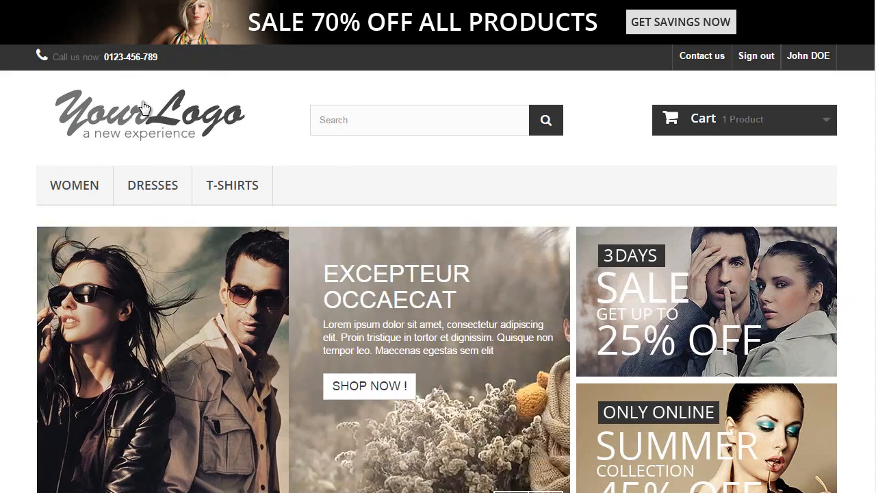
- Scroll down to the Theme configurator's homepage-hook item list near Add item
{"action": "scroll", "scroll_direction": "down", "scroll_amount": 3}
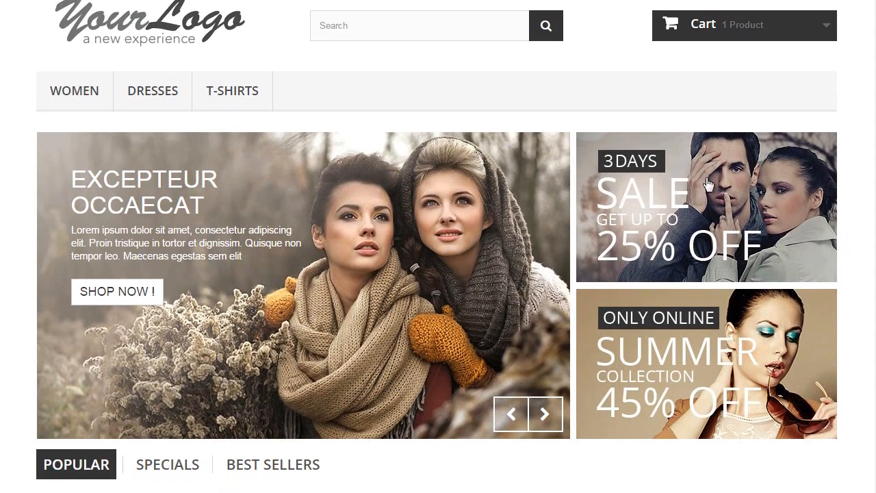
{"action": "scroll", "scroll_direction": "down", "scroll_amount": 3}
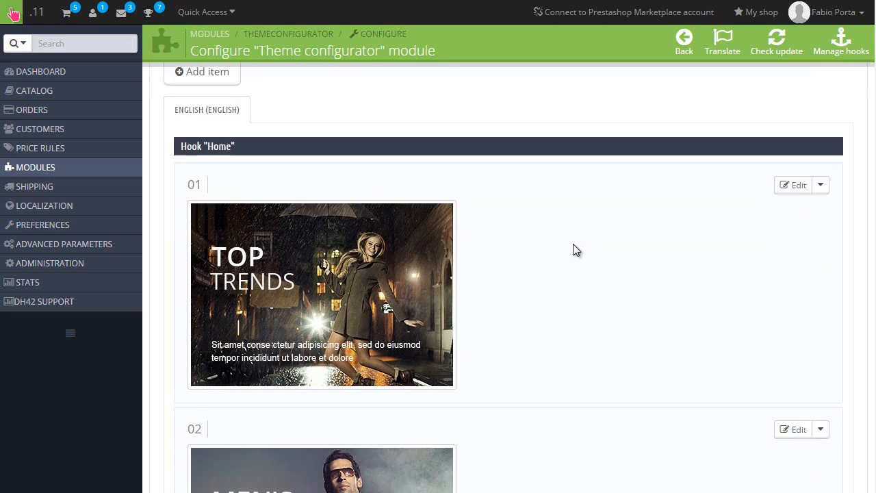
{"action": "scroll", "scroll_direction": "down", "scroll_amount": 3}
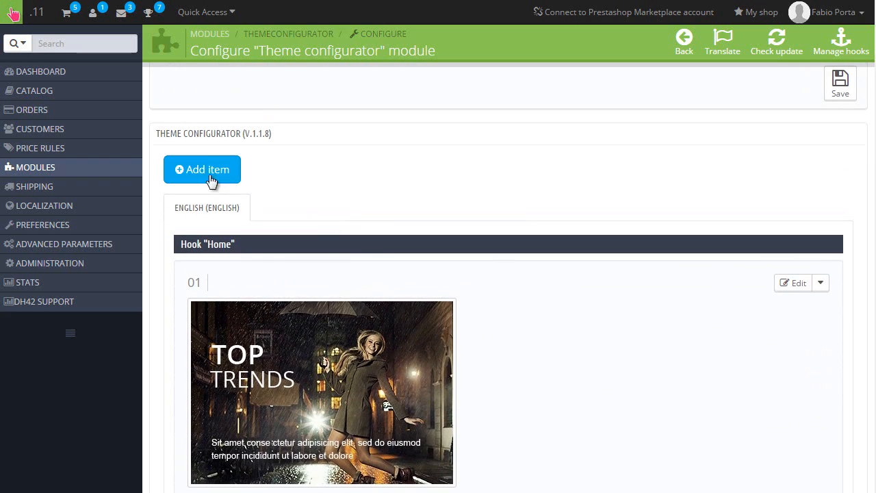
{"action": "mouse_move", "coordinate": [219, 221]}
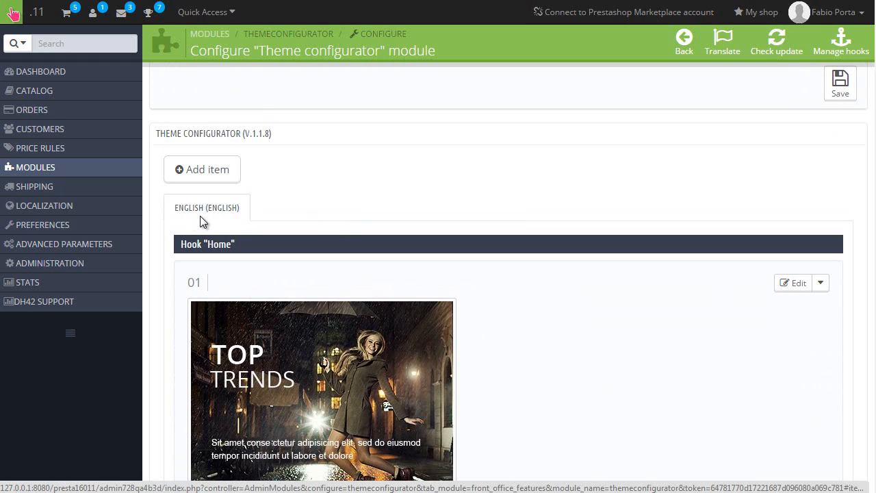
{"action": "mouse_move", "coordinate": [220, 208]}
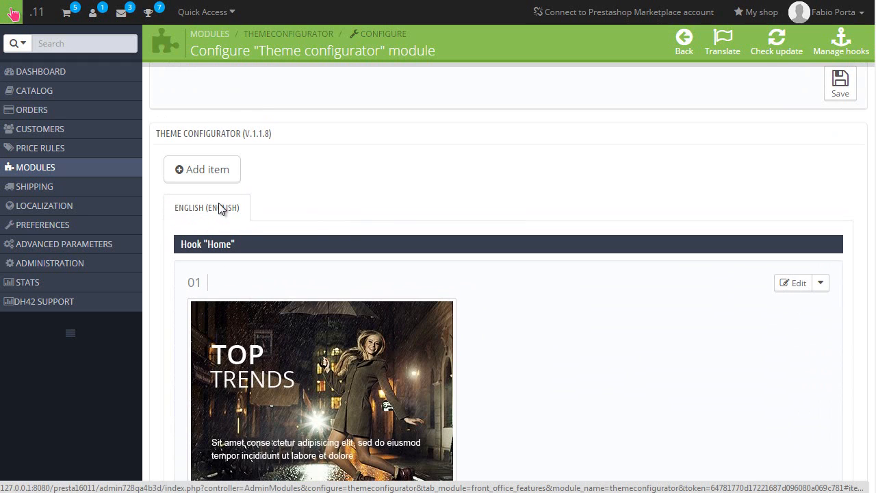
{"action": "mouse_move", "coordinate": [216, 218]}
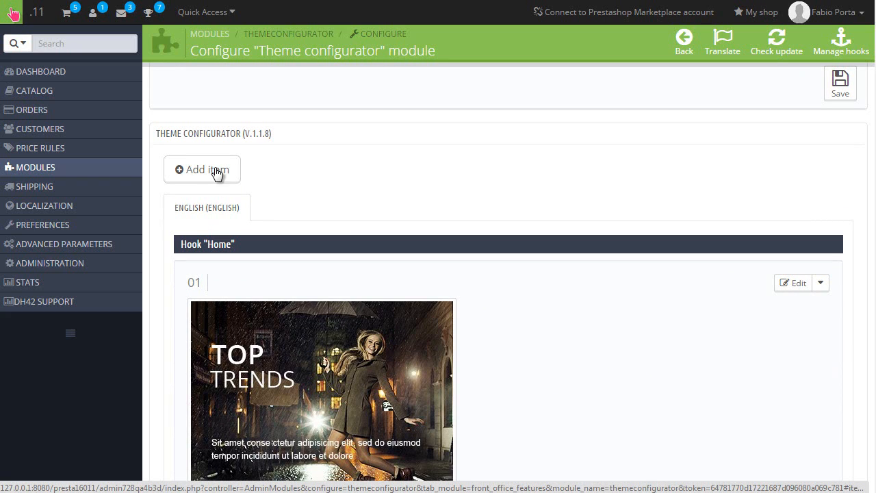
- Start a new Theme configurator item titled 'Whatever'
{"action": "left_click", "coordinate": [203, 170]}
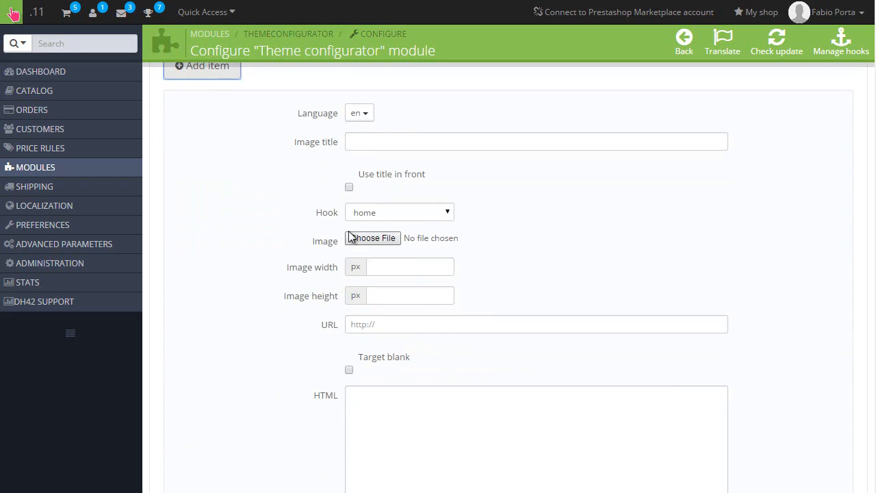
{"action": "left_click", "coordinate": [537, 141]}
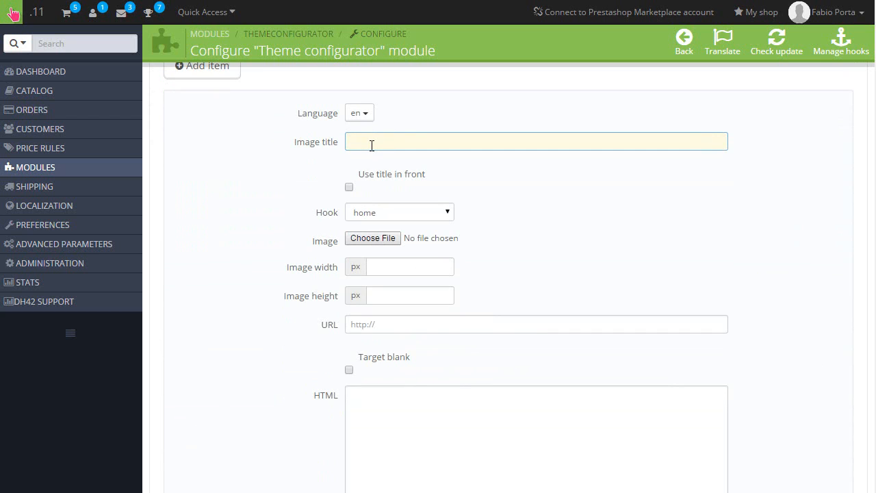
{"action": "type", "text": "W"}
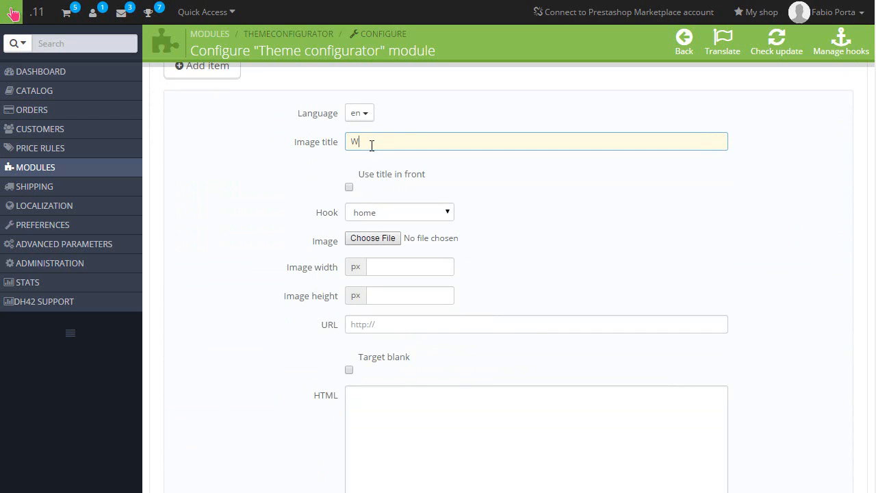
{"action": "type", "text": "hatever"}
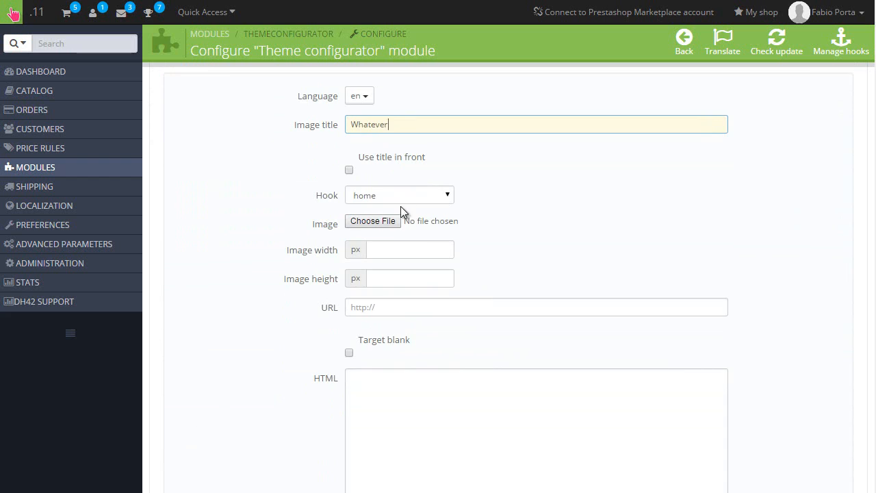
{"action": "scroll", "scroll_direction": "down", "scroll_amount": 3}
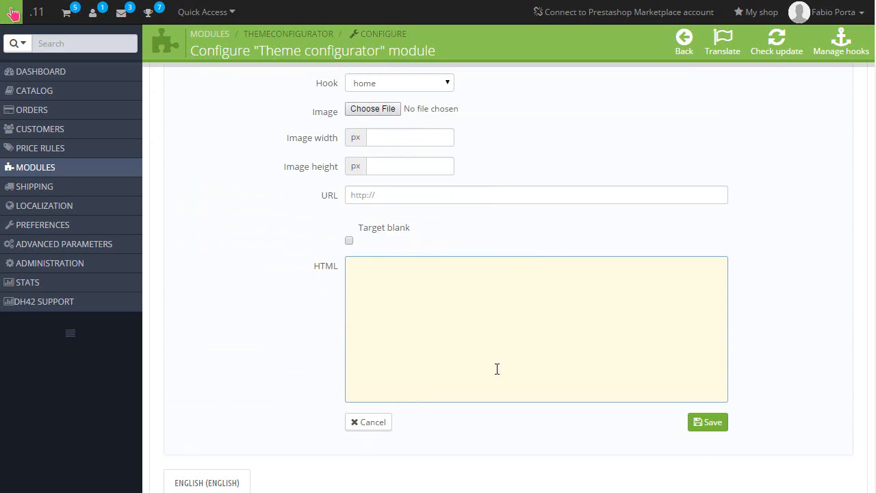
- Enter a red-background div ('bah') as the item's HTML, attach it to the footer hook and save
{"action": "type", "text": "<div style=\"background:"}
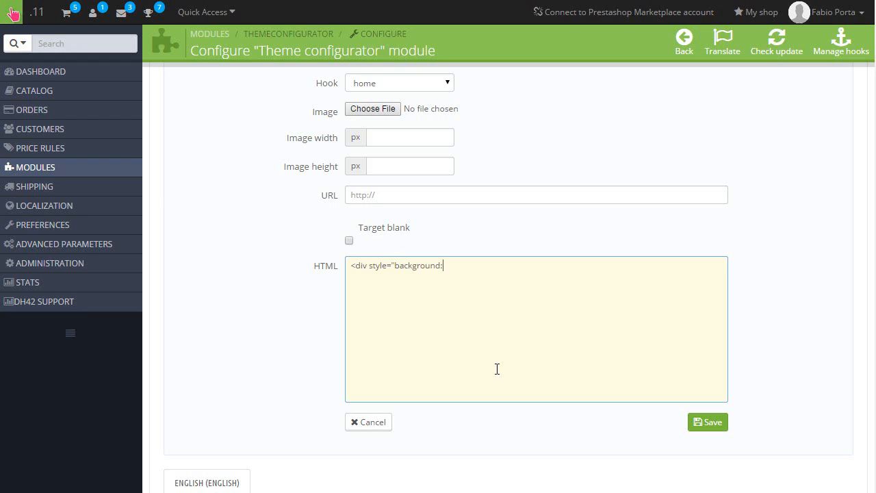
{"action": "type", "text": "red\"> blahblah"}
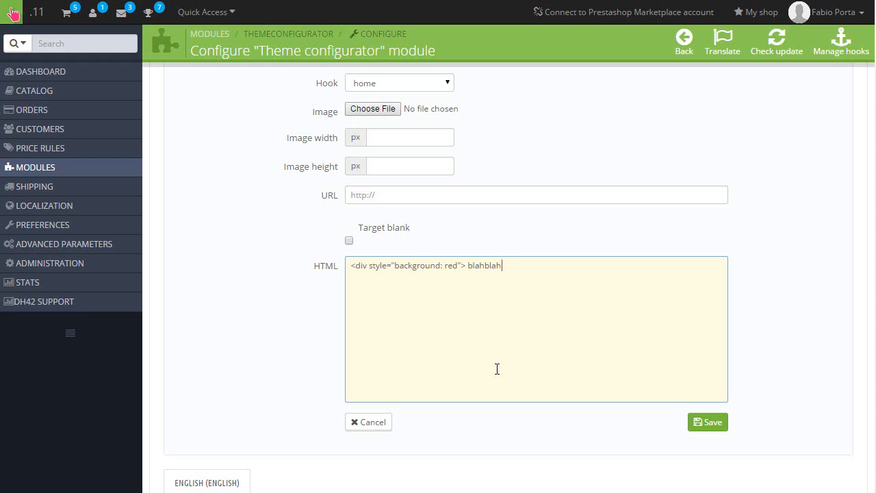
{"action": "type", "text": "bah"}
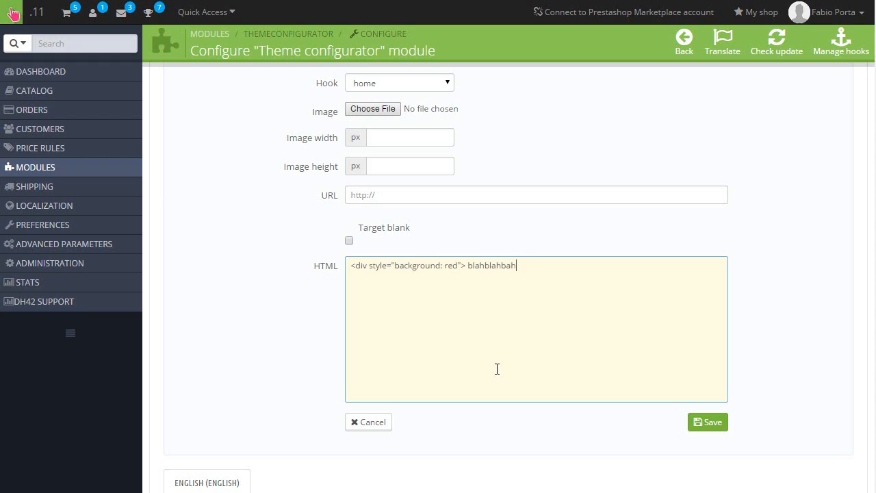
{"action": "type", "text": "</div>"}
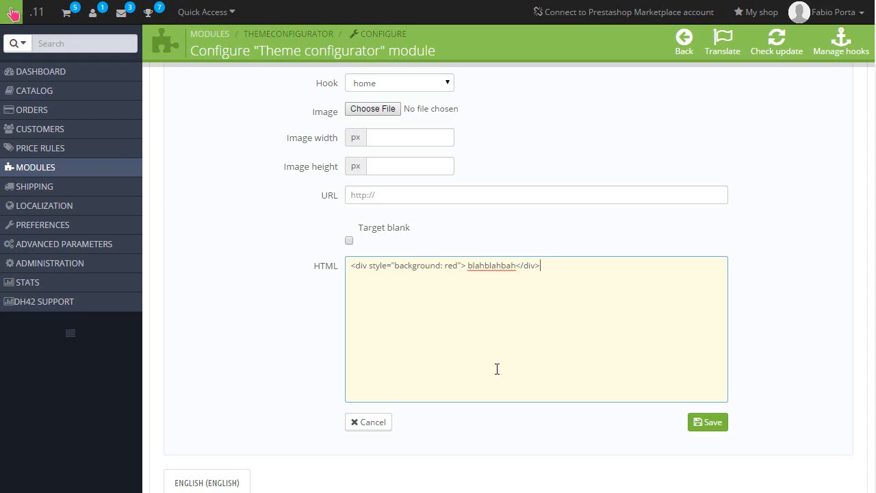
{"action": "mouse_move", "coordinate": [400, 241]}
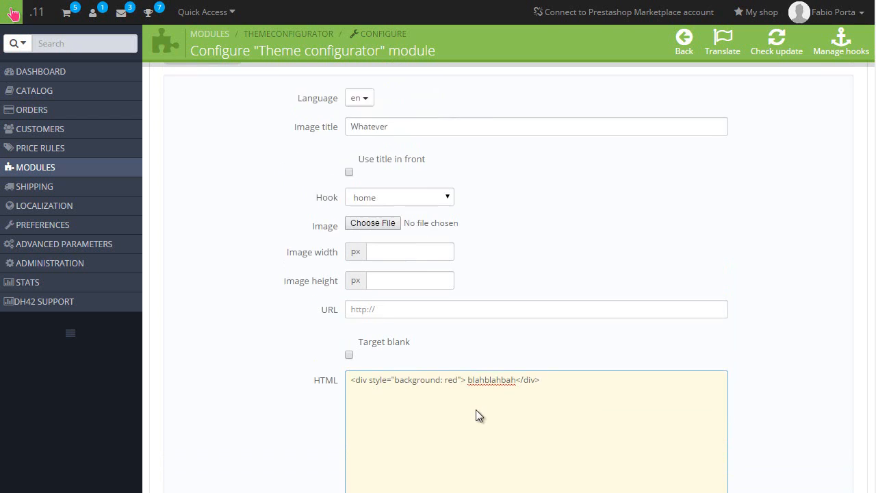
{"action": "left_click", "coordinate": [399, 197]}
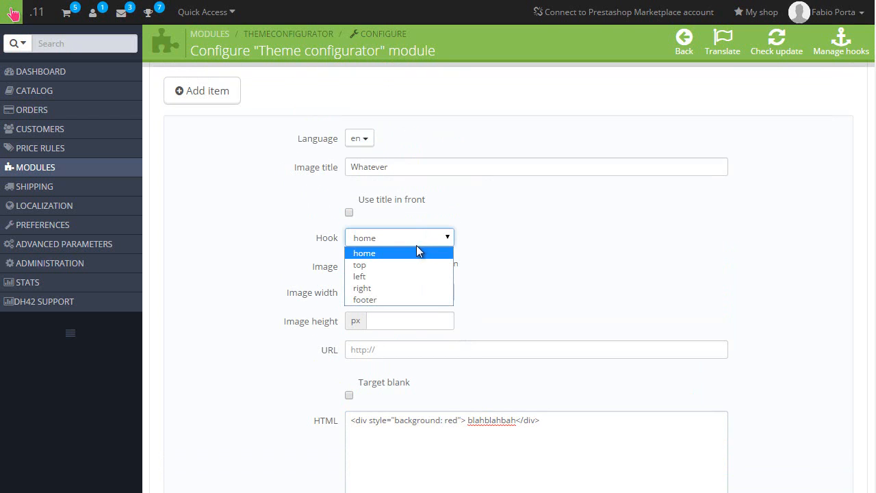
{"action": "scroll", "scroll_direction": "down", "scroll_amount": 3}
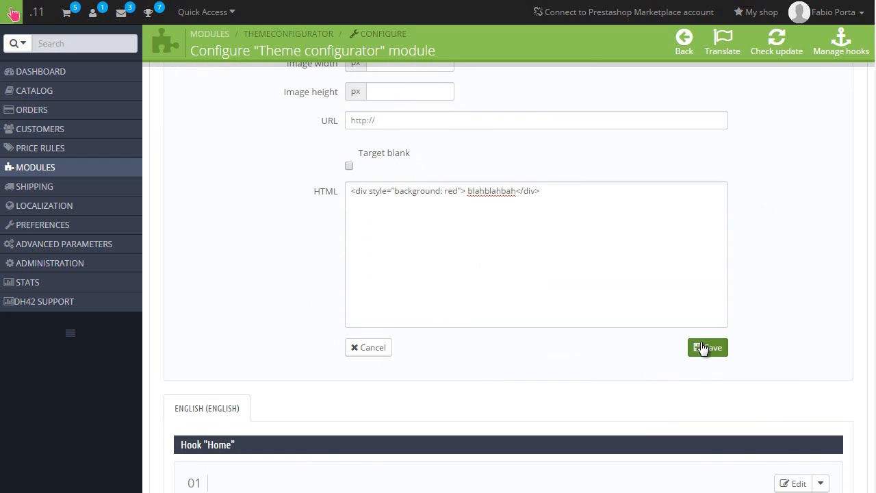
{"action": "left_click", "coordinate": [706, 348]}
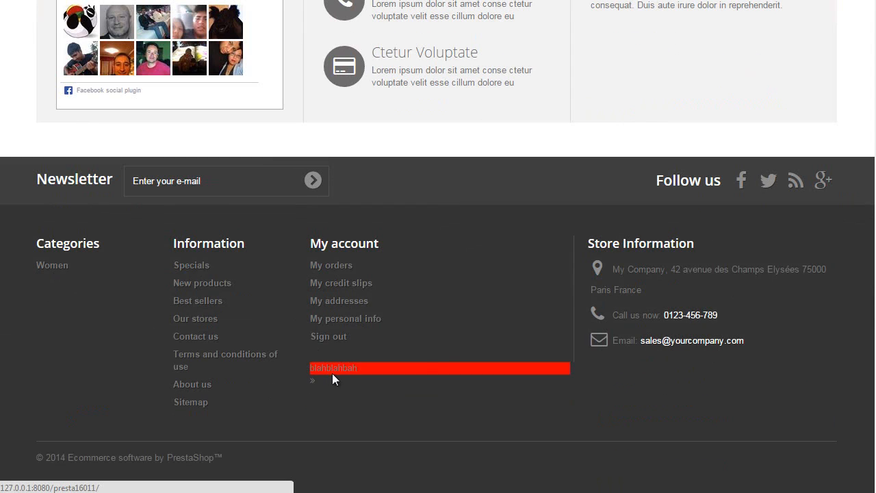
{"action": "mouse_move", "coordinate": [316, 386]}
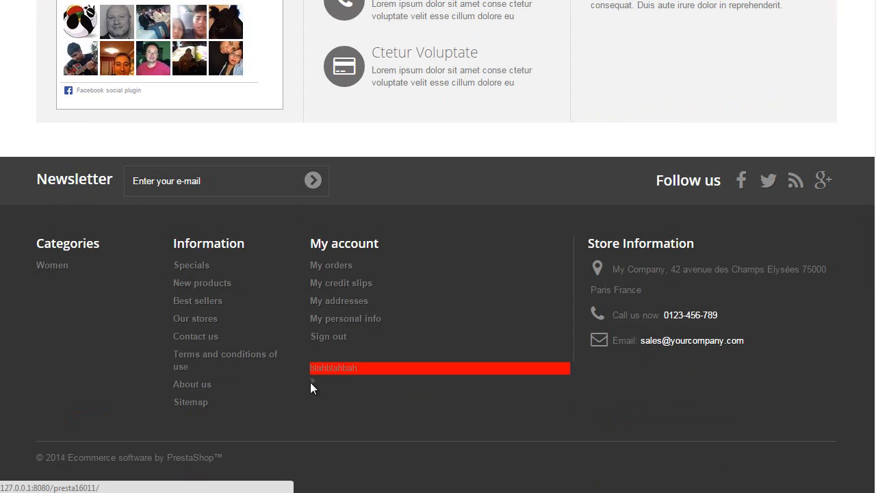
{"action": "mouse_move", "coordinate": [345, 391]}
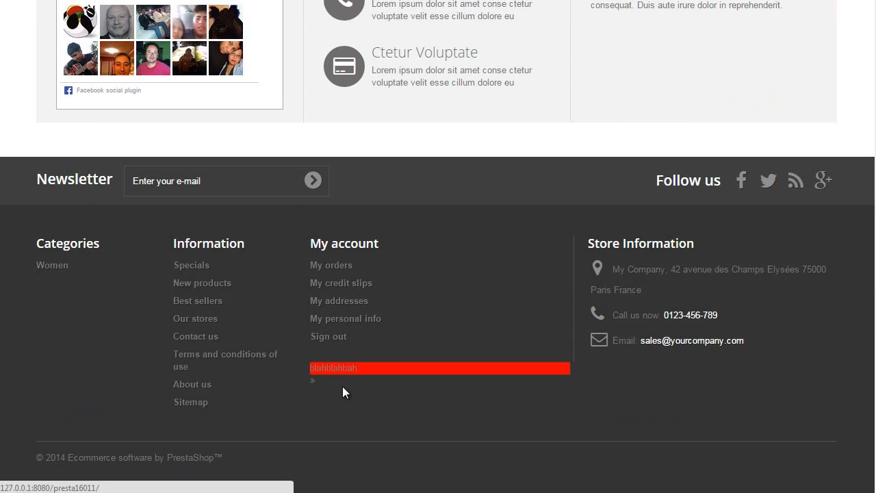
{"action": "mouse_move", "coordinate": [328, 381]}
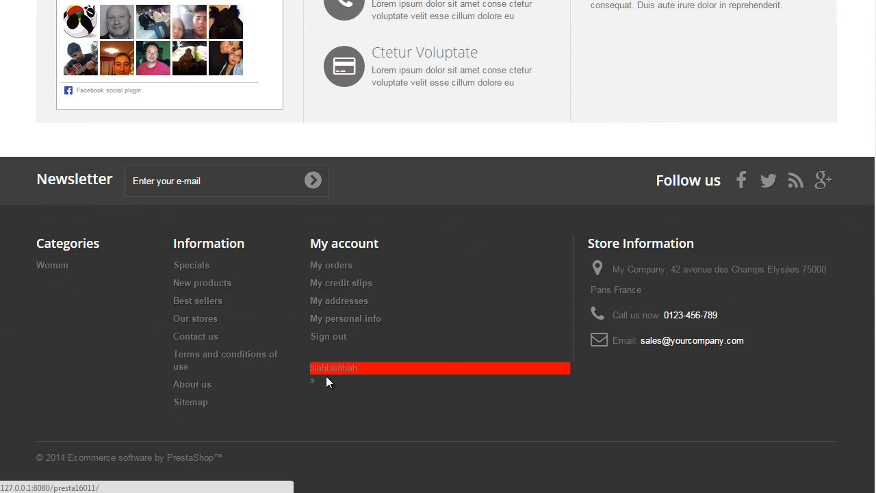
{"action": "mouse_move", "coordinate": [315, 395]}
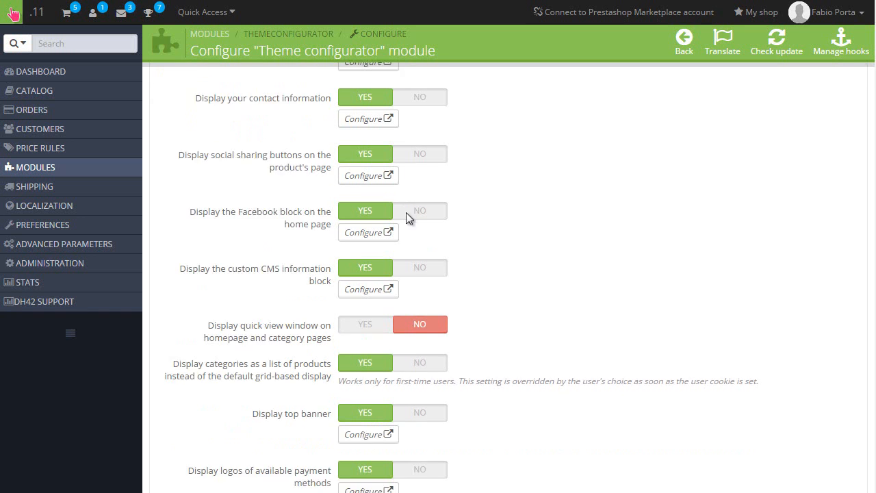
- Edit the Whatever footer item and review the hook positions, leaving it on 'footer'
{"action": "scroll", "scroll_direction": "down", "scroll_amount": 3}
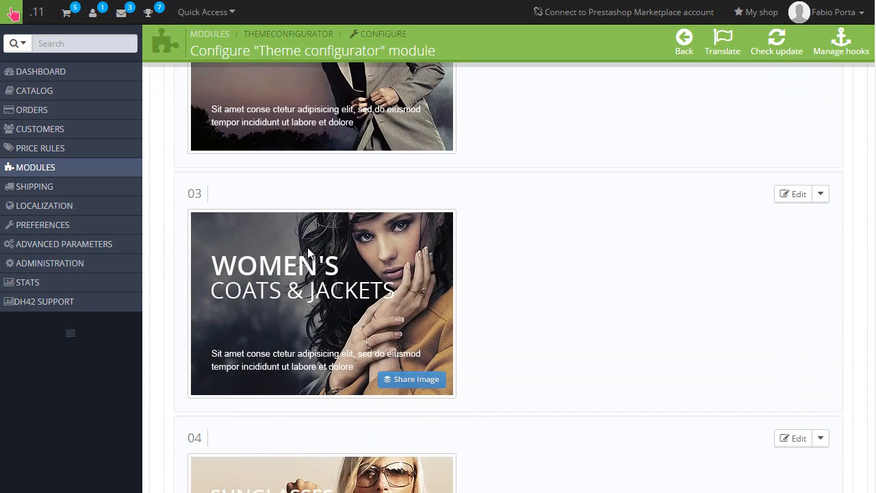
{"action": "scroll", "scroll_direction": "down", "scroll_amount": 3}
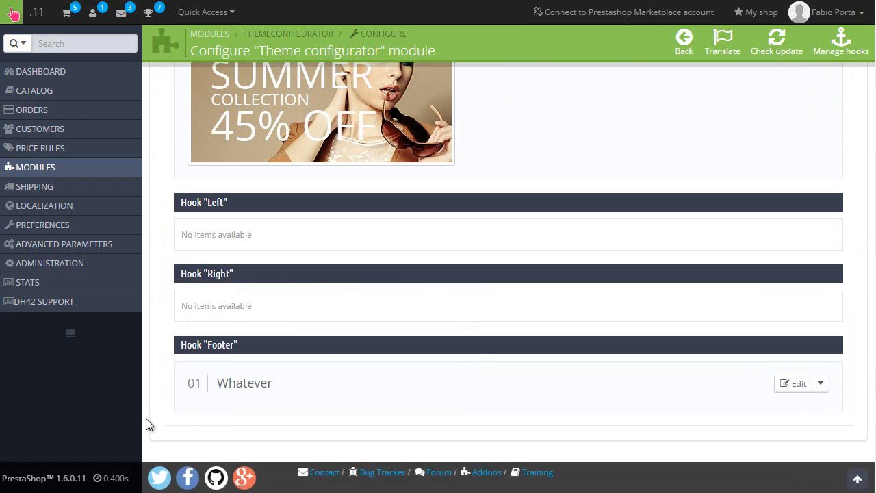
{"action": "left_click", "coordinate": [794, 383]}
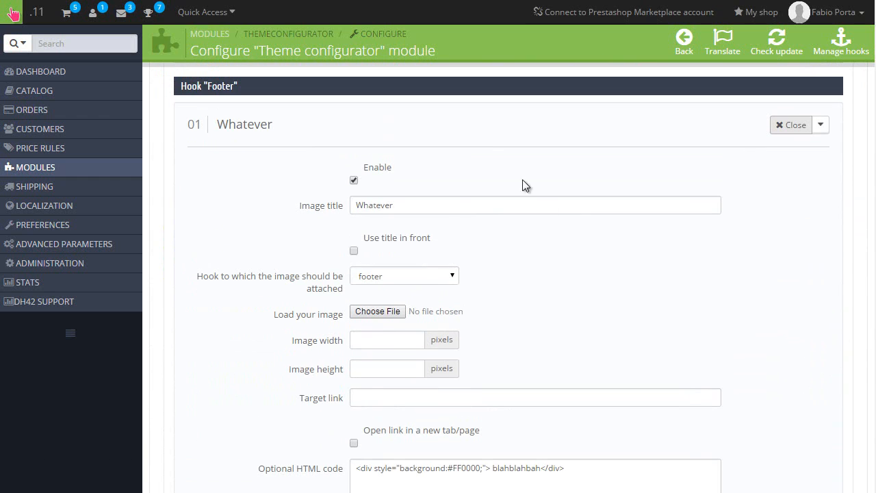
{"action": "left_click", "coordinate": [404, 276]}
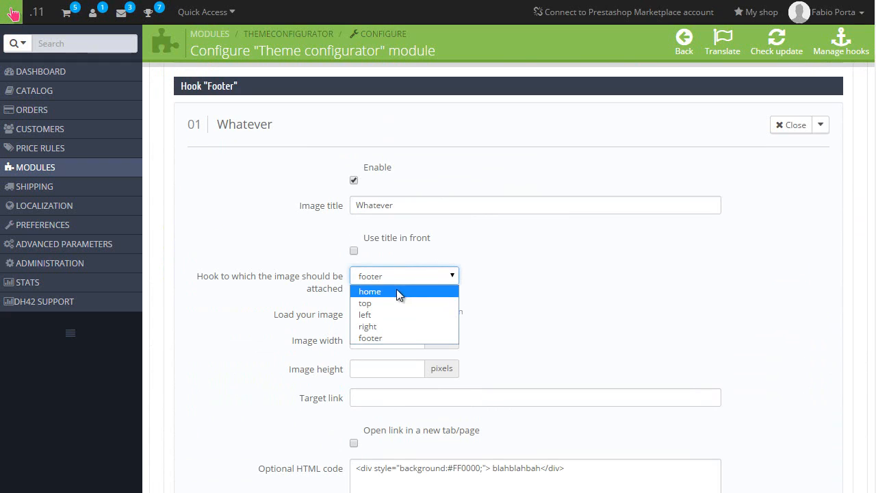
{"action": "mouse_move", "coordinate": [411, 314]}
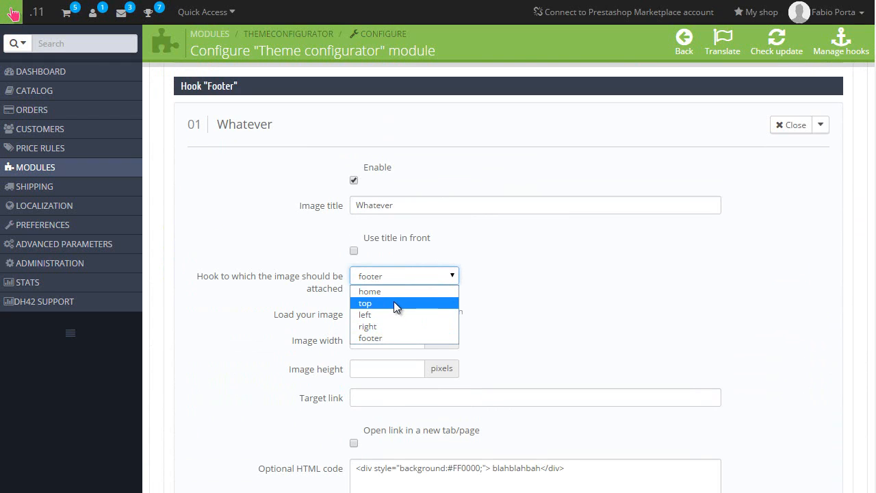
{"action": "mouse_move", "coordinate": [394, 336]}
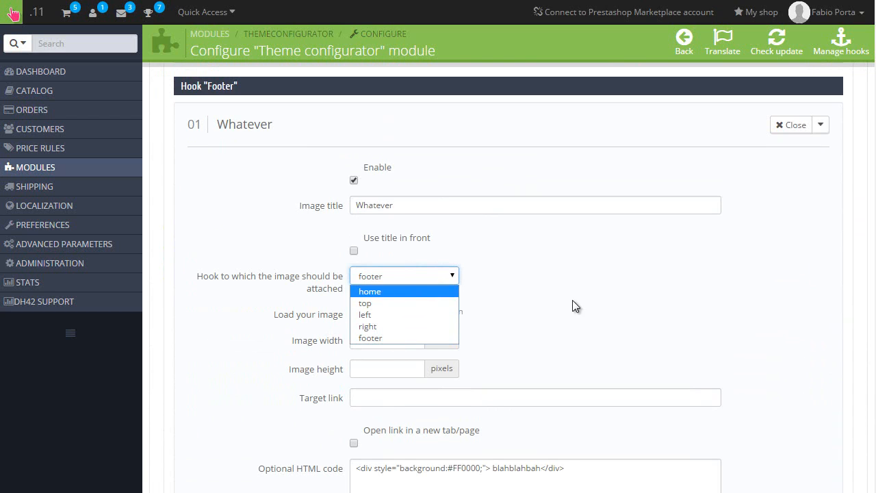
{"action": "left_click", "coordinate": [369, 336]}
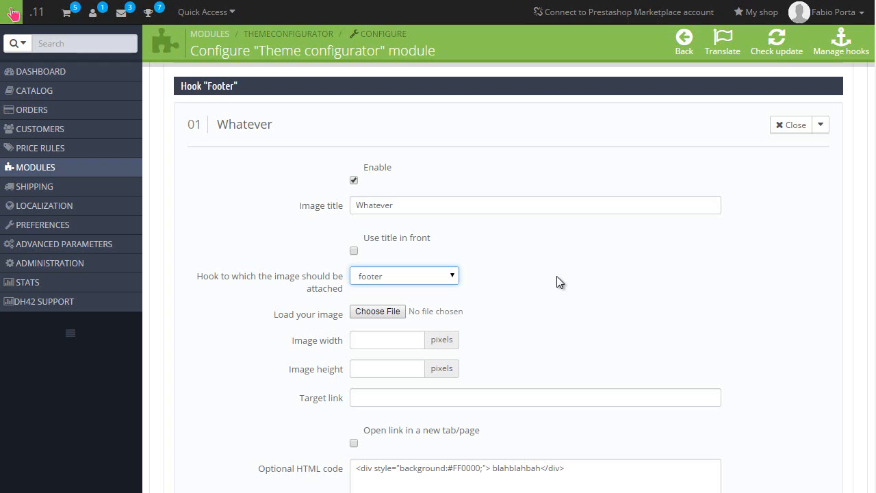